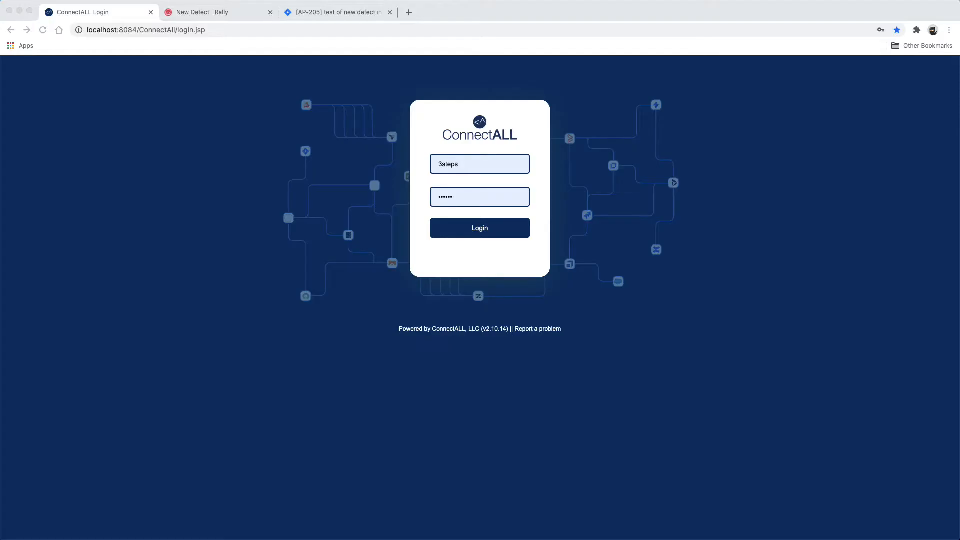
Submit the ConnectALL login credentials to reach the Value Stream Dashboard
{"action": "left_click", "coordinate": [480, 228]}
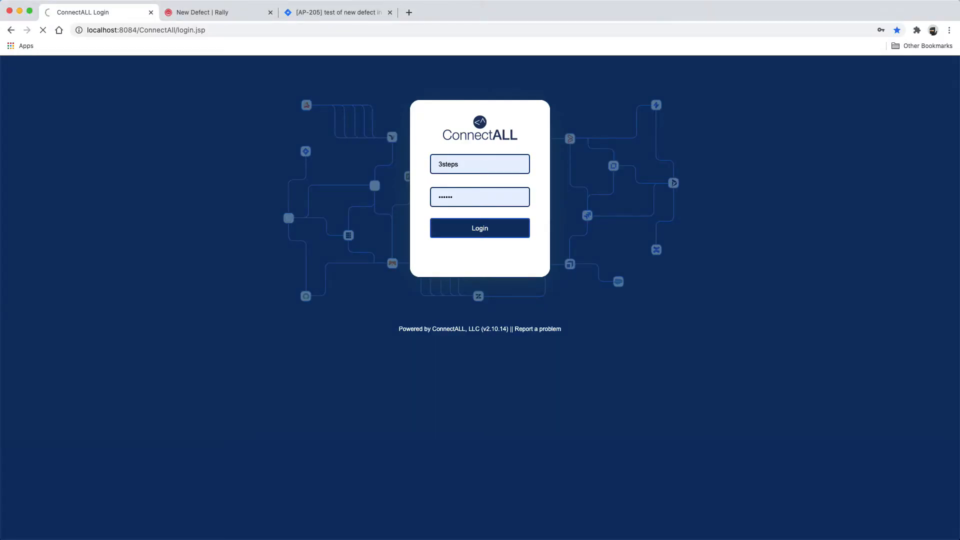
{"action": "left_click", "coordinate": [480, 229]}
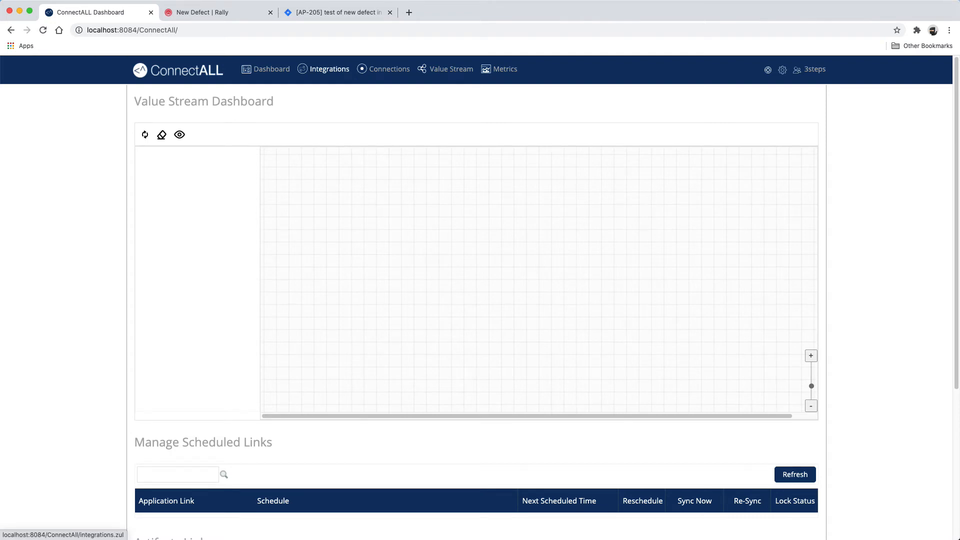
Create link Rally2Jira mapping CA Agile Central to Atlassian JIRA
{"action": "left_click", "coordinate": [330, 69]}
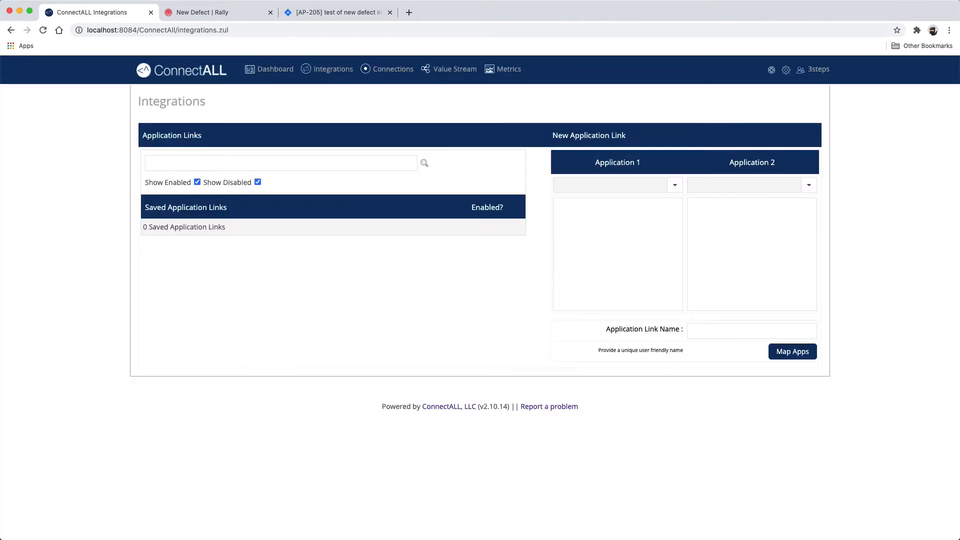
{"action": "left_click", "coordinate": [675, 185]}
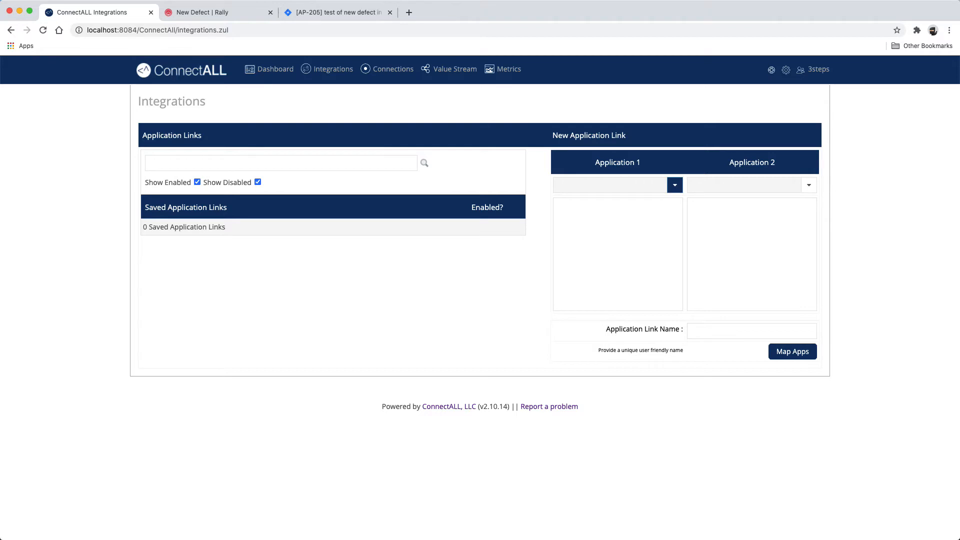
{"action": "left_click", "coordinate": [675, 184]}
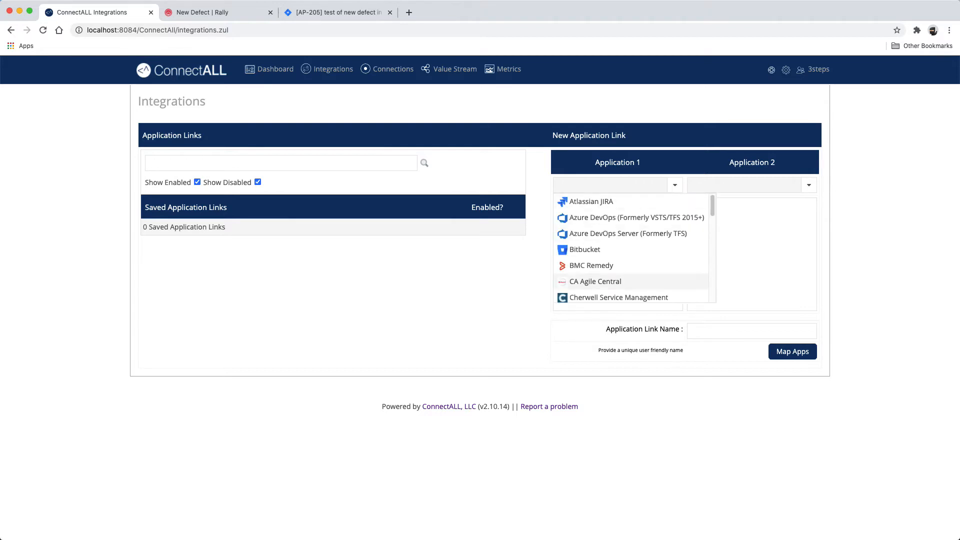
{"action": "left_click", "coordinate": [595, 281]}
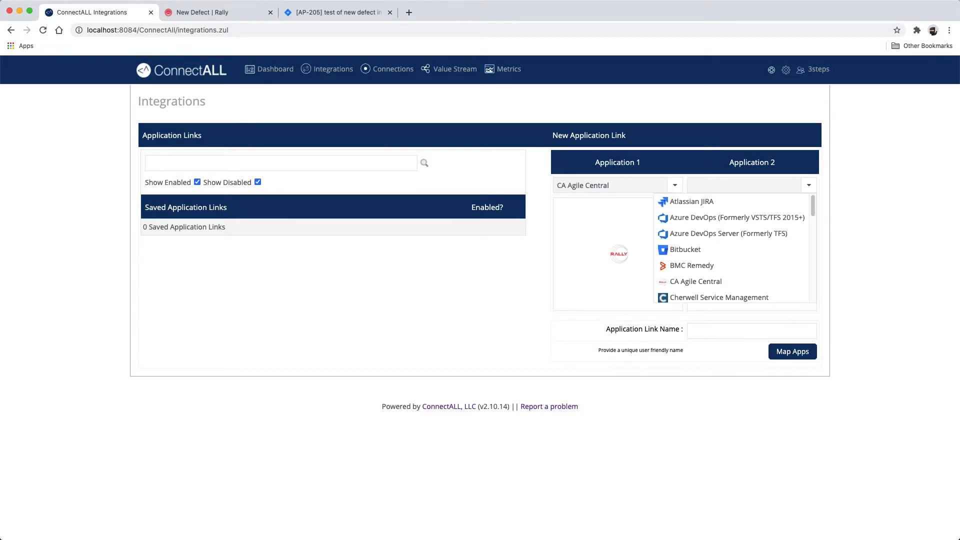
{"action": "left_click", "coordinate": [691, 201]}
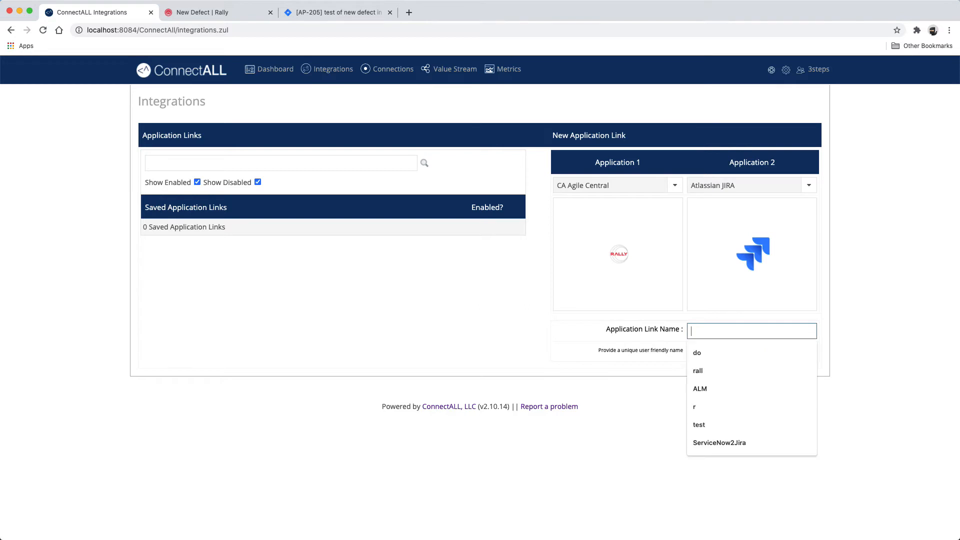
{"action": "type", "text": "rall"}
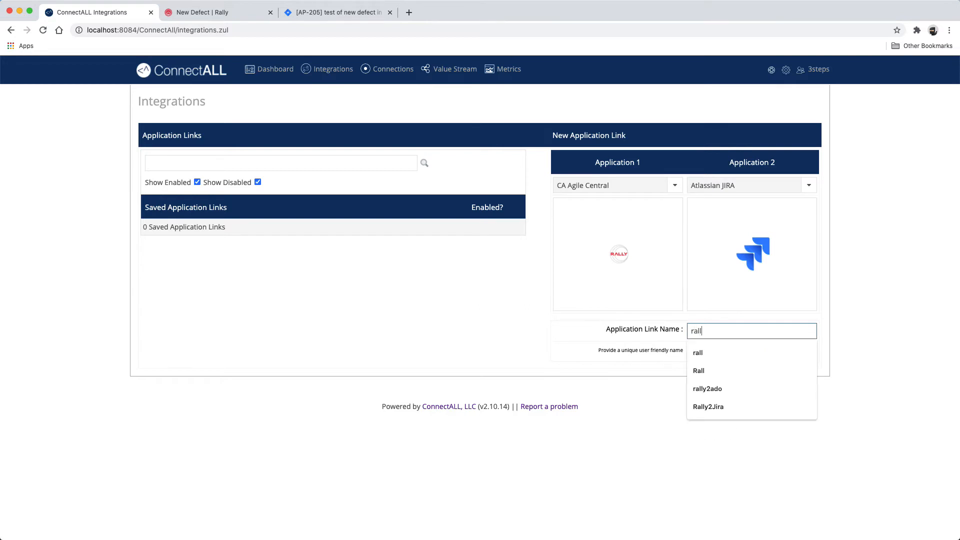
{"action": "left_click", "coordinate": [709, 407]}
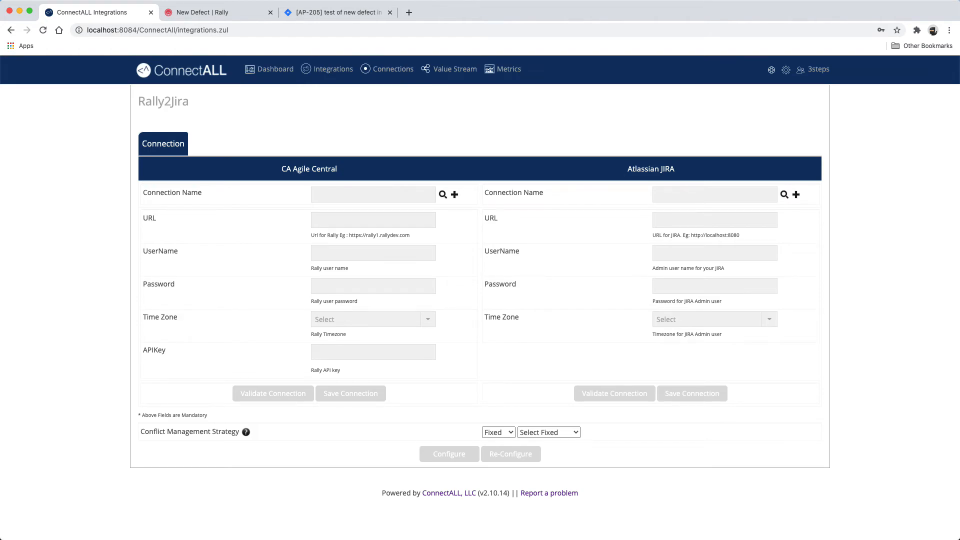
Select the saved Rally cloud and Jira demo connections for Rally2Jira
{"action": "left_click", "coordinate": [442, 195]}
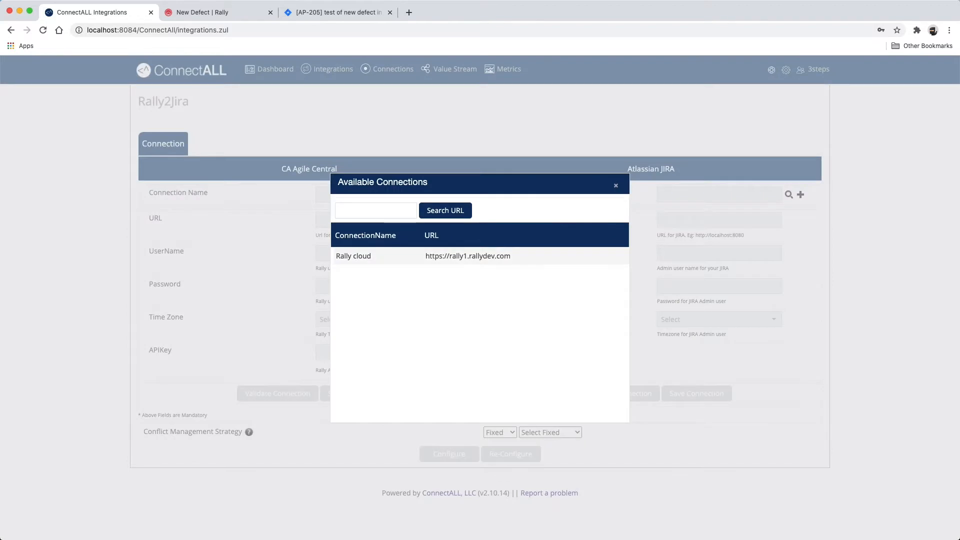
{"action": "left_click", "coordinate": [353, 256]}
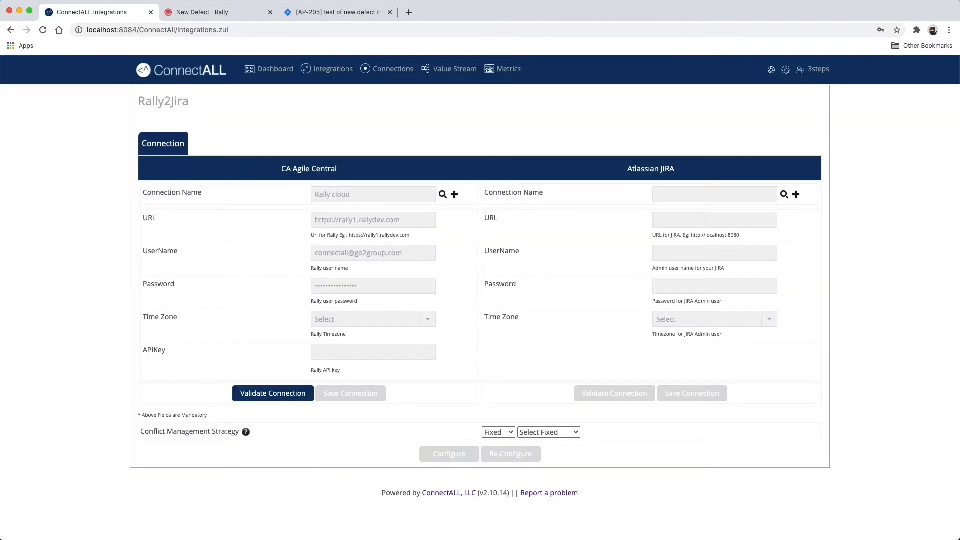
{"action": "left_click", "coordinate": [273, 393]}
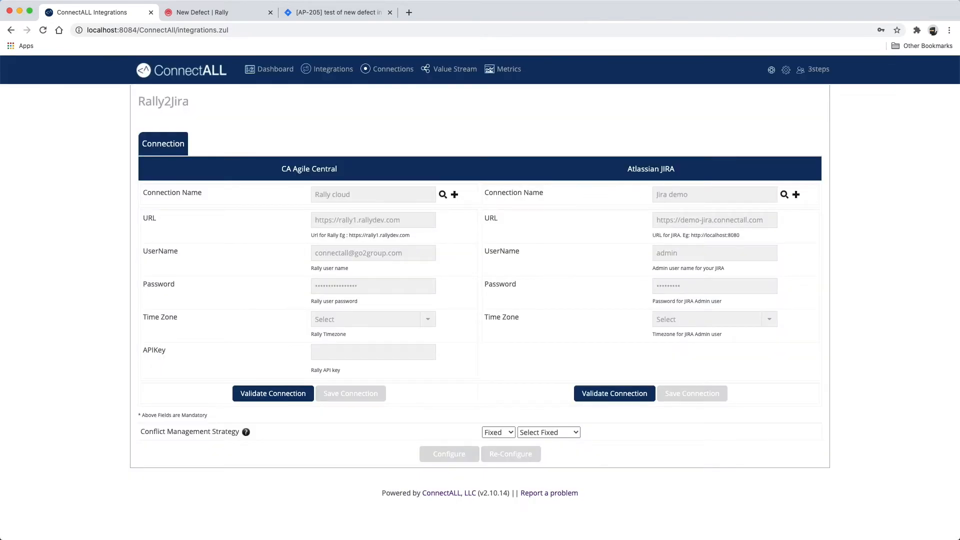
Validate the Jira demo connection and acknowledge the success message
{"action": "left_click", "coordinate": [272, 393]}
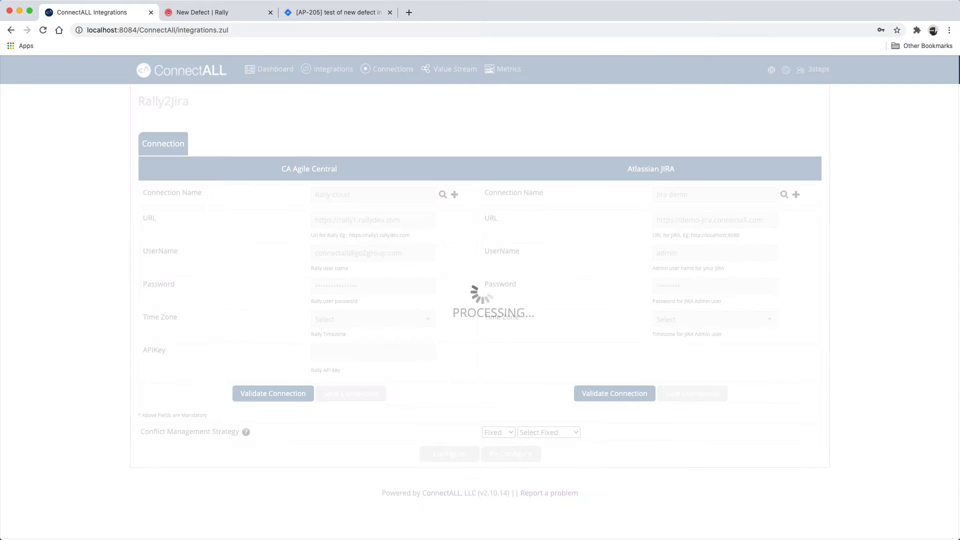
{"action": "left_click", "coordinate": [613, 393]}
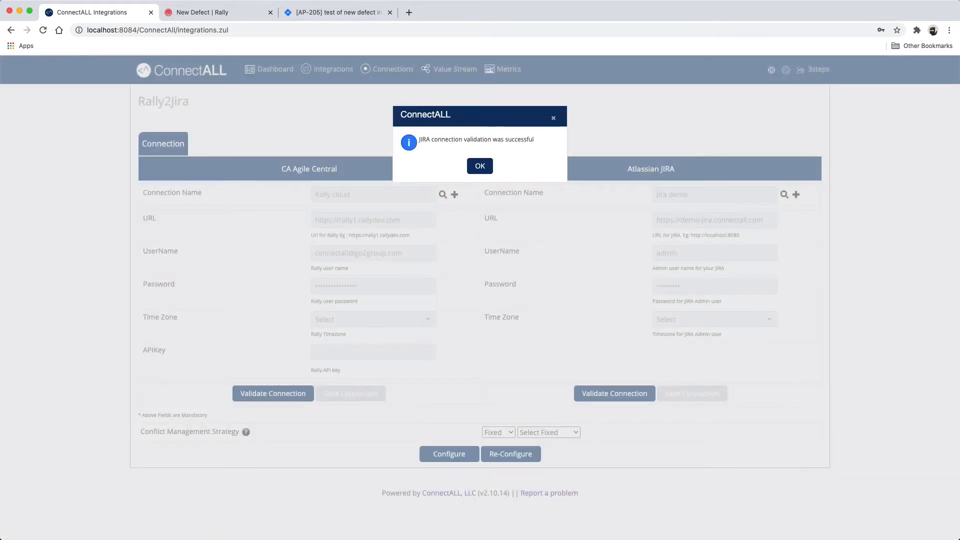
{"action": "left_click", "coordinate": [479, 166]}
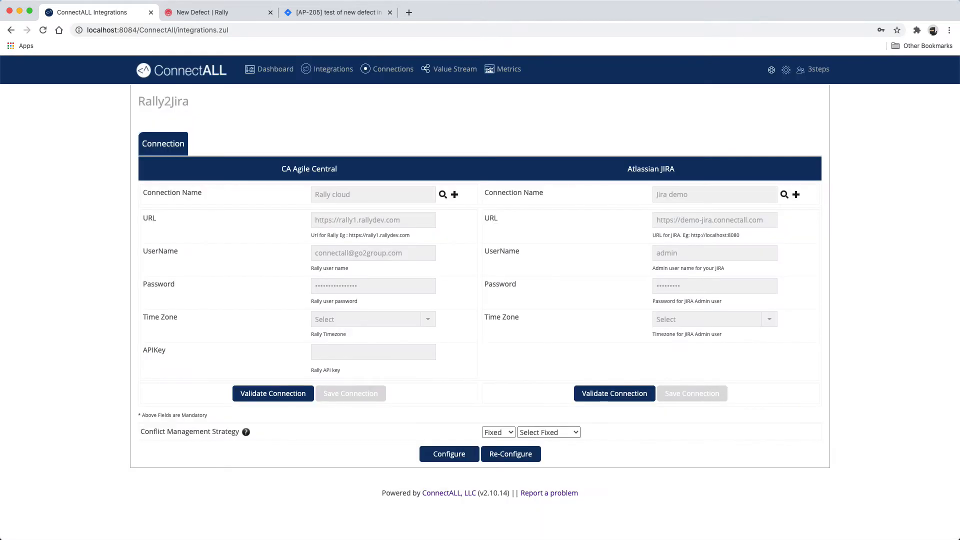
{"action": "left_click", "coordinate": [549, 432]}
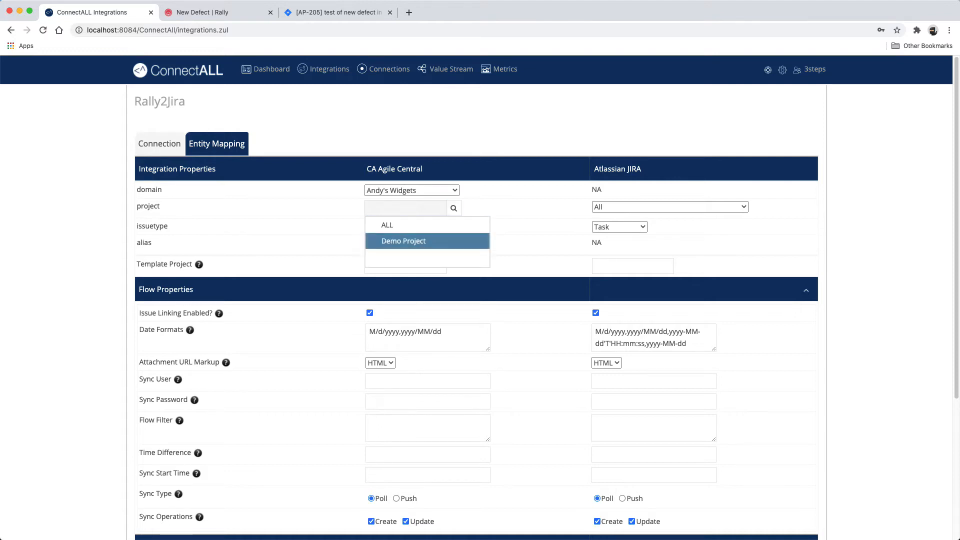
Pair Rally Demo Project defects with the Jira project Andy Project
{"action": "left_click", "coordinate": [404, 240]}
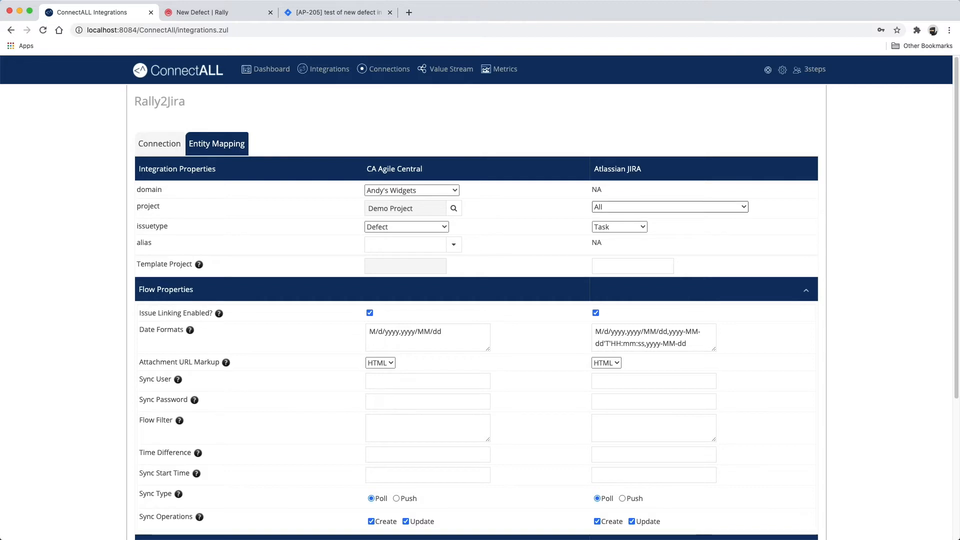
{"action": "left_click", "coordinate": [670, 207]}
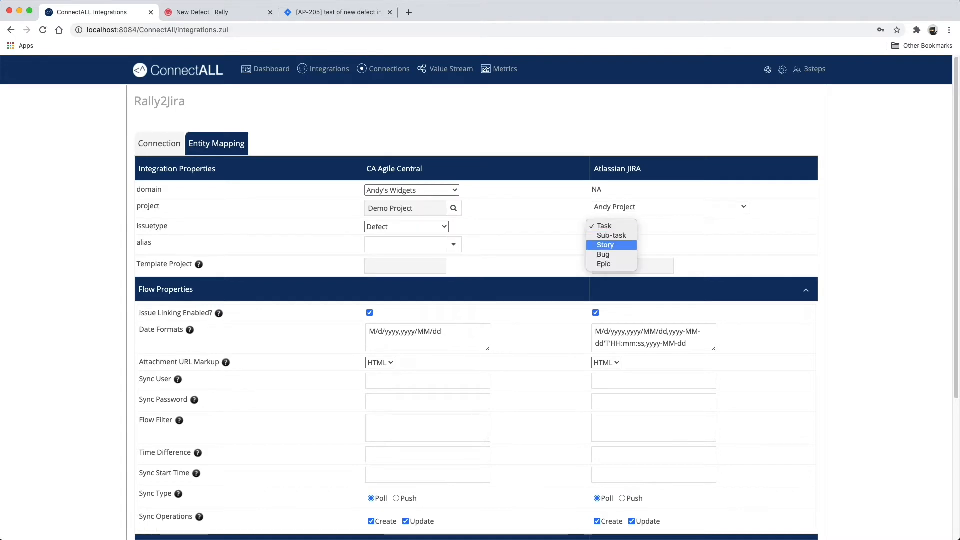
{"action": "scroll", "scroll_direction": "down", "scroll_amount": 3}
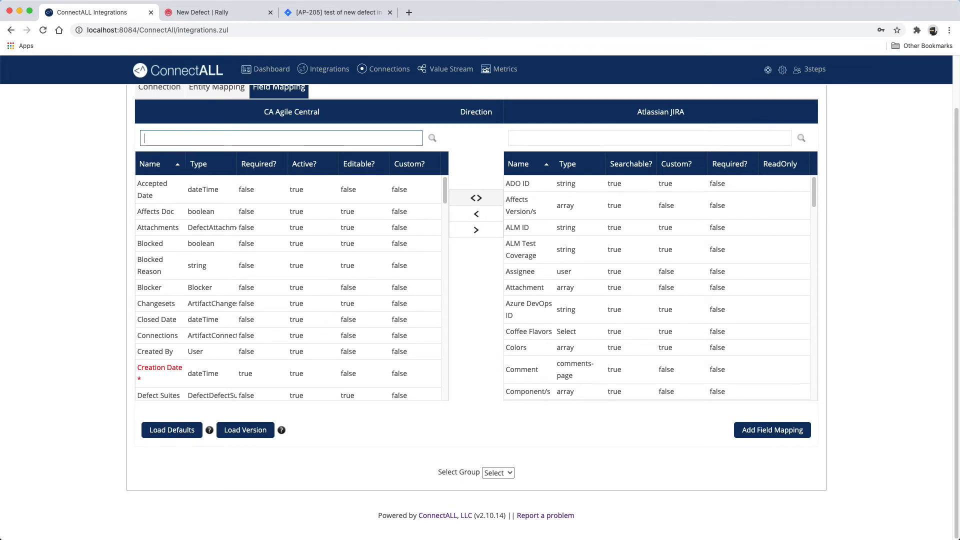
Map Rally Name to Jira Summary and Description to Description bidirectionally
{"action": "type", "text": "name"}
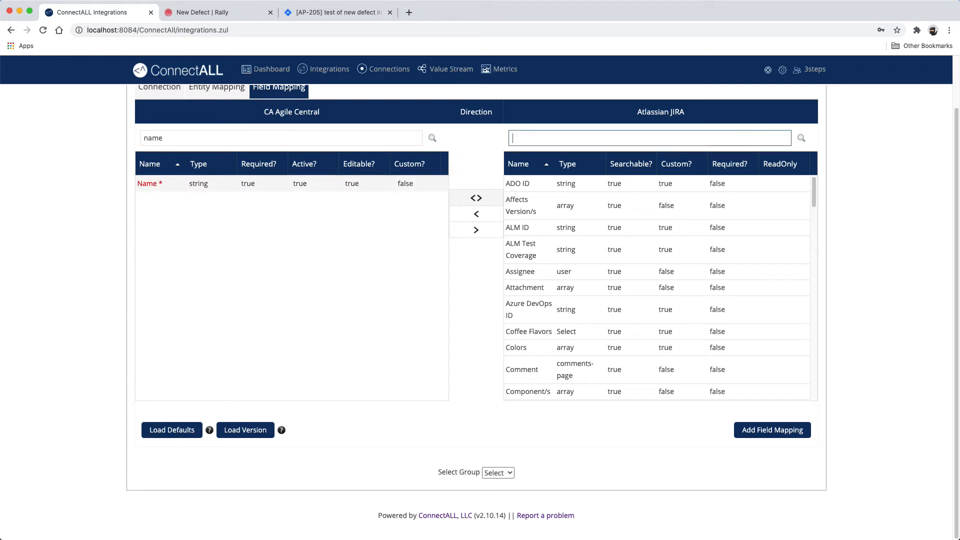
{"action": "type", "text": "summ"}
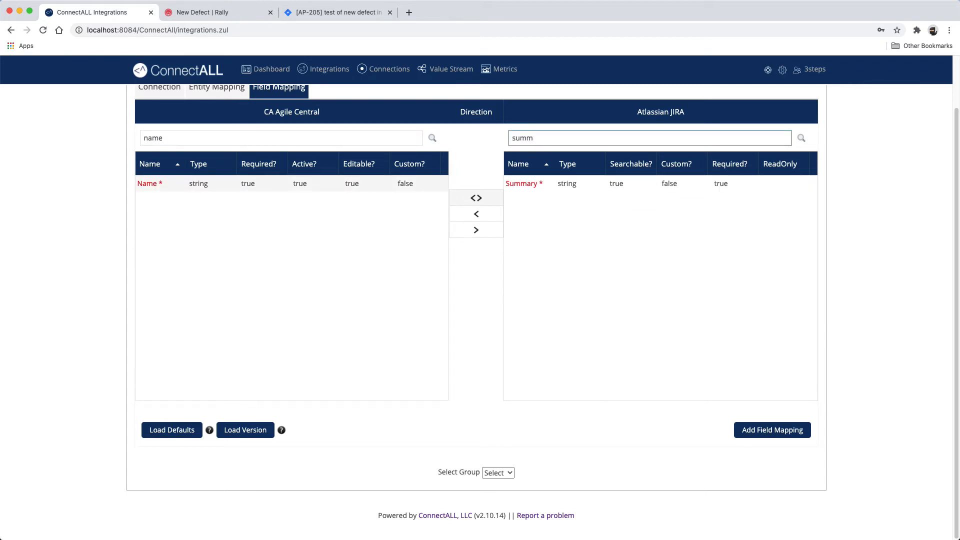
{"action": "left_click", "coordinate": [476, 197]}
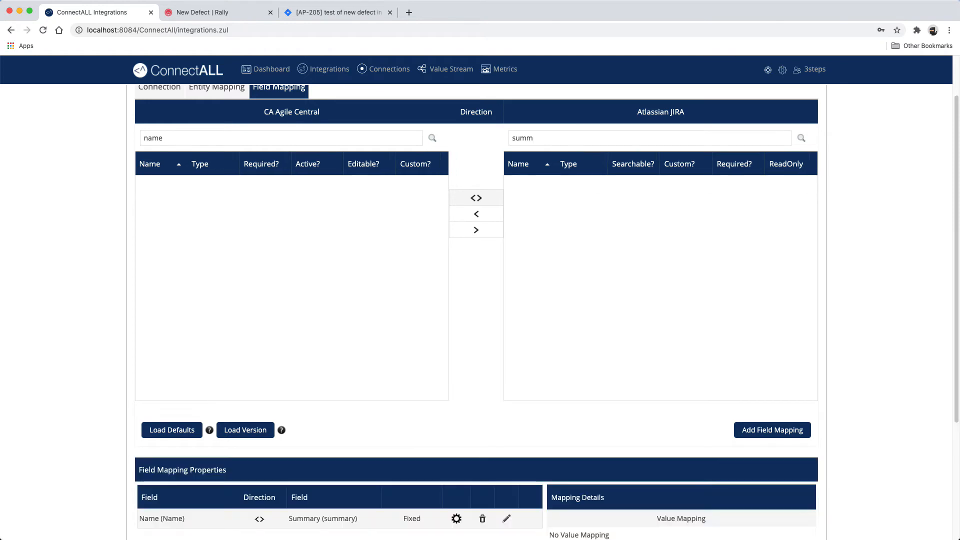
{"action": "type", "text": "desc"}
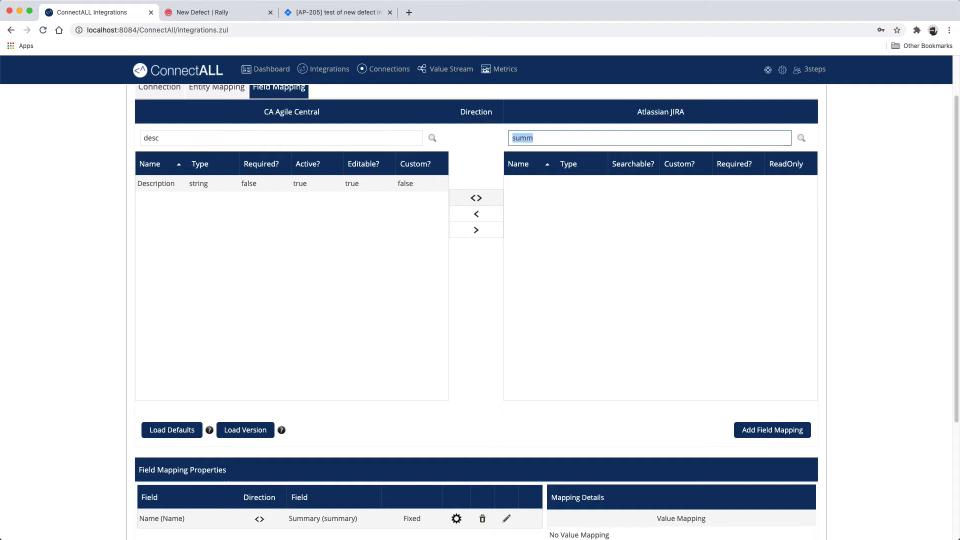
{"action": "type", "text": "desc"}
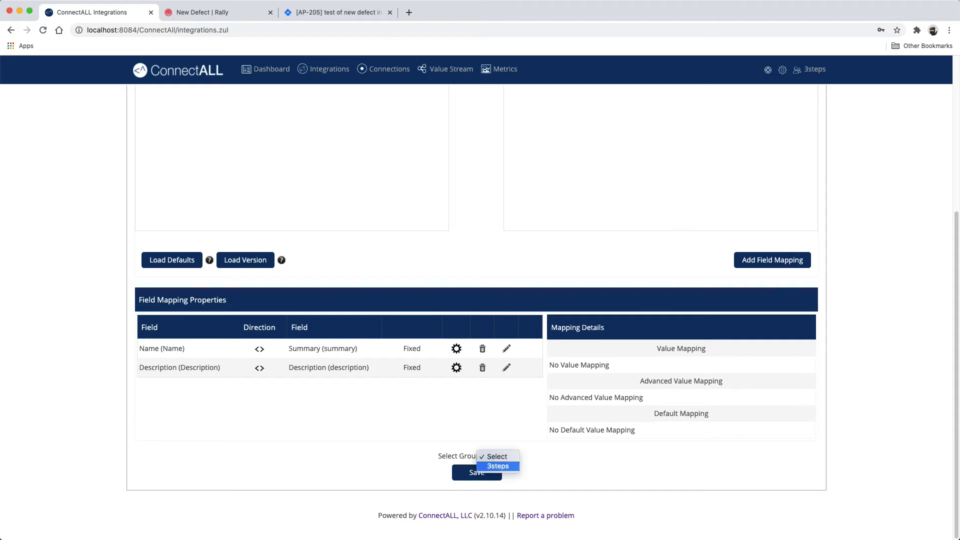
Save the mappings for group 3steps, enabling the link with version description '1'
{"action": "left_click", "coordinate": [497, 466]}
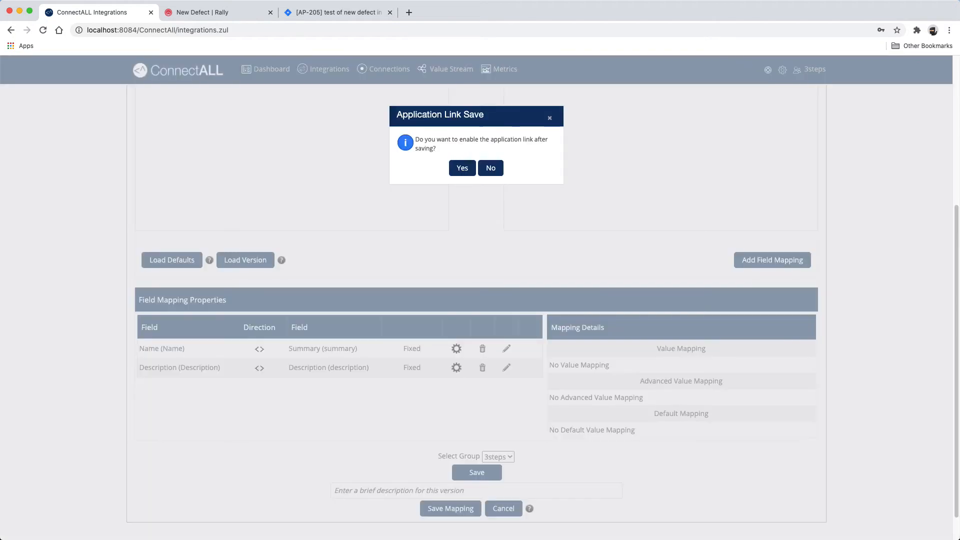
{"action": "left_click", "coordinate": [490, 168]}
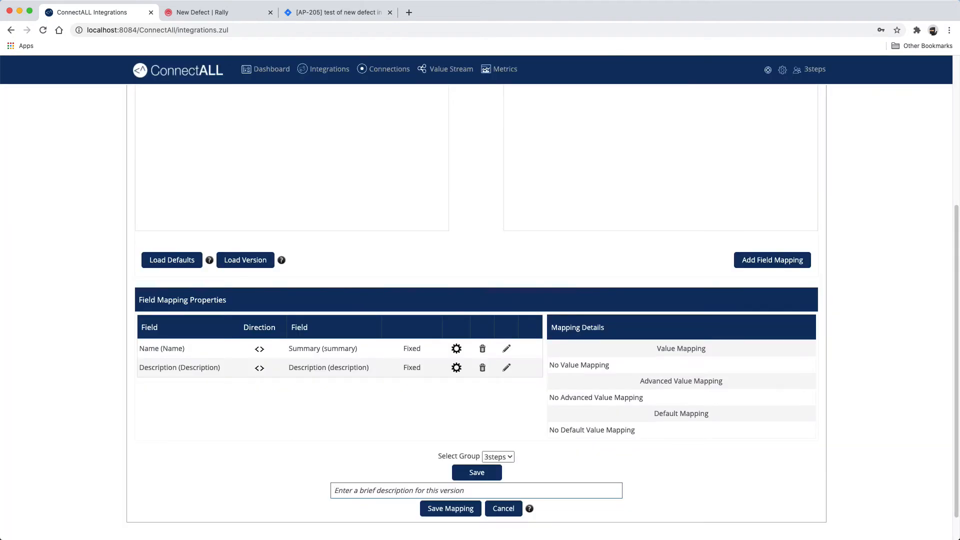
{"action": "type", "text": "1"}
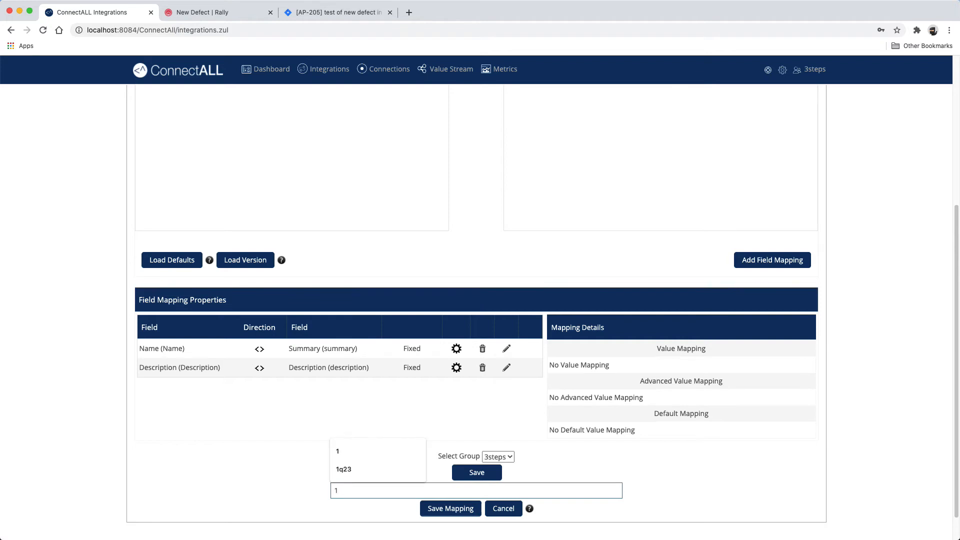
{"action": "left_click", "coordinate": [450, 508]}
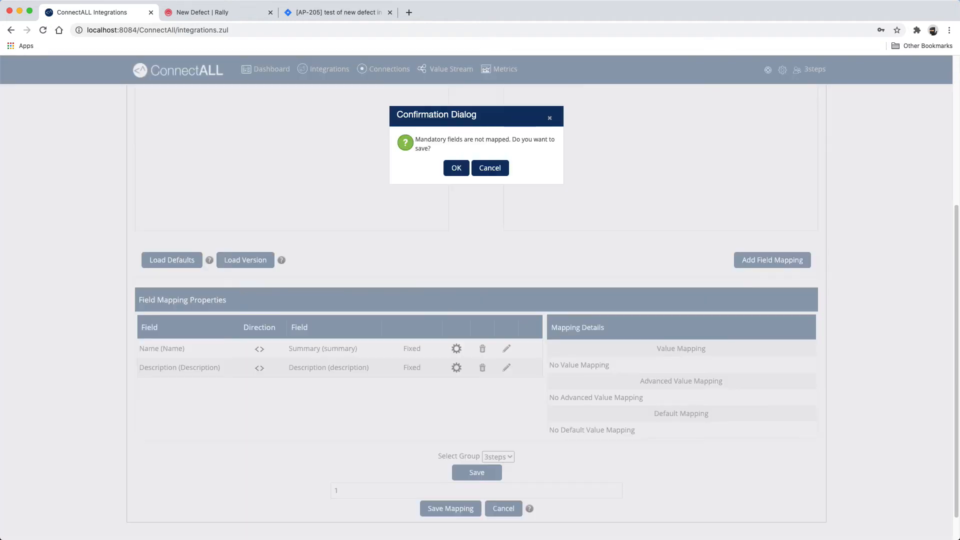
{"action": "left_click", "coordinate": [455, 169]}
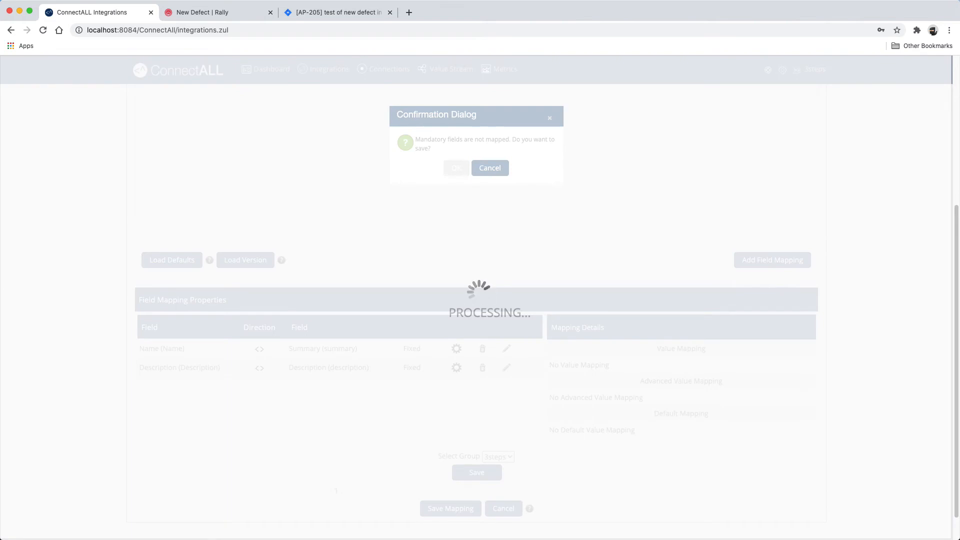
{"action": "left_click", "coordinate": [456, 168]}
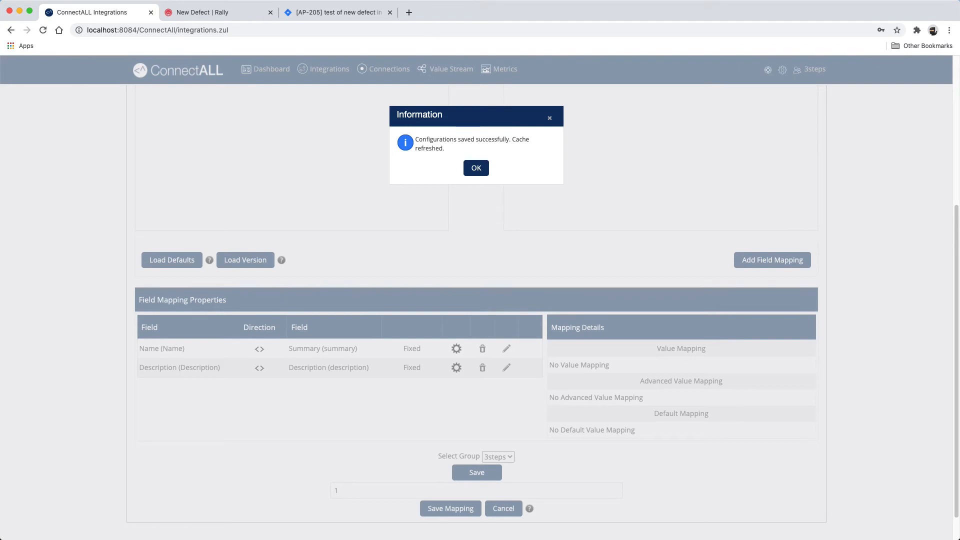
{"action": "left_click", "coordinate": [475, 168]}
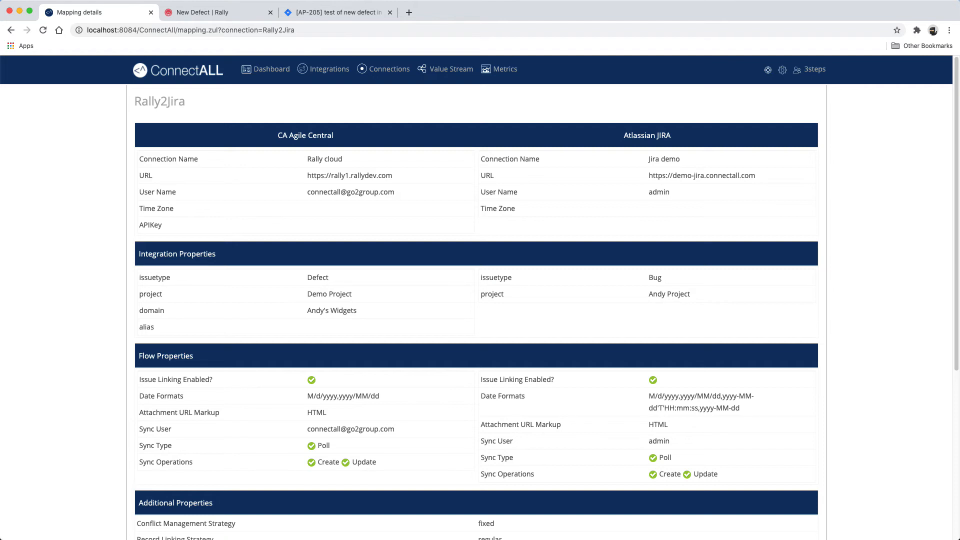
Create Rally defect 'My calculator does not calculate properly' described 'All my calculations are off'
{"action": "left_click", "coordinate": [218, 12]}
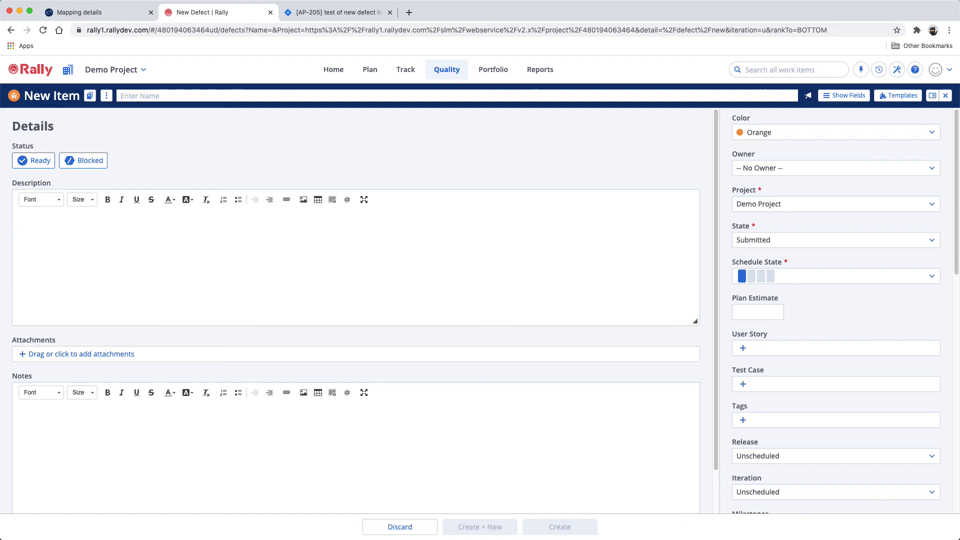
{"action": "right_click", "coordinate": [183, 96]}
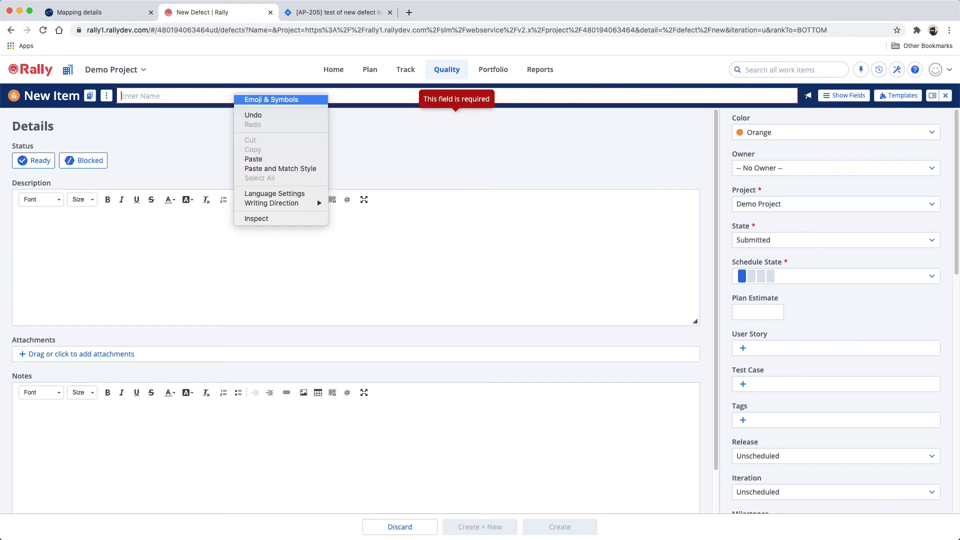
{"action": "type", "text": "My calculator does not calculate properly"}
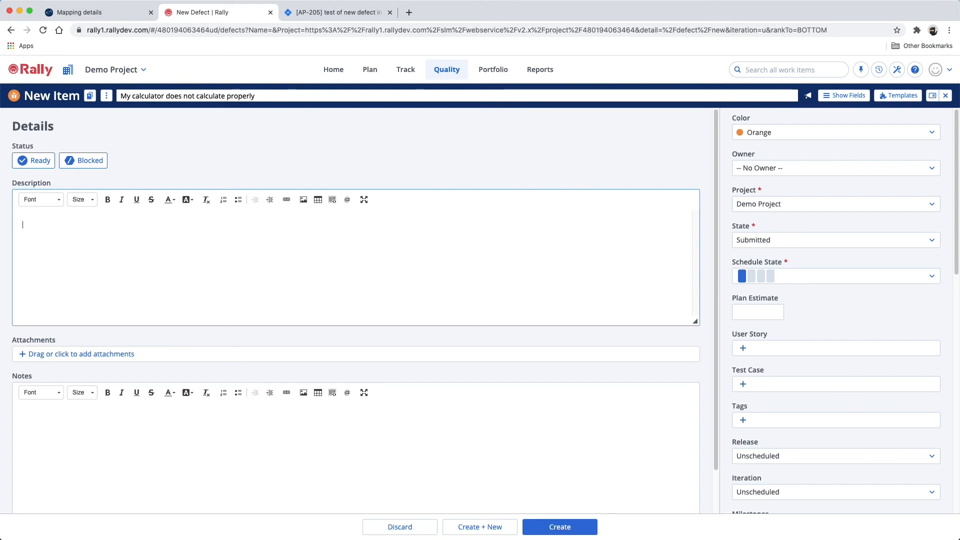
{"action": "type", "text": "All my calc"}
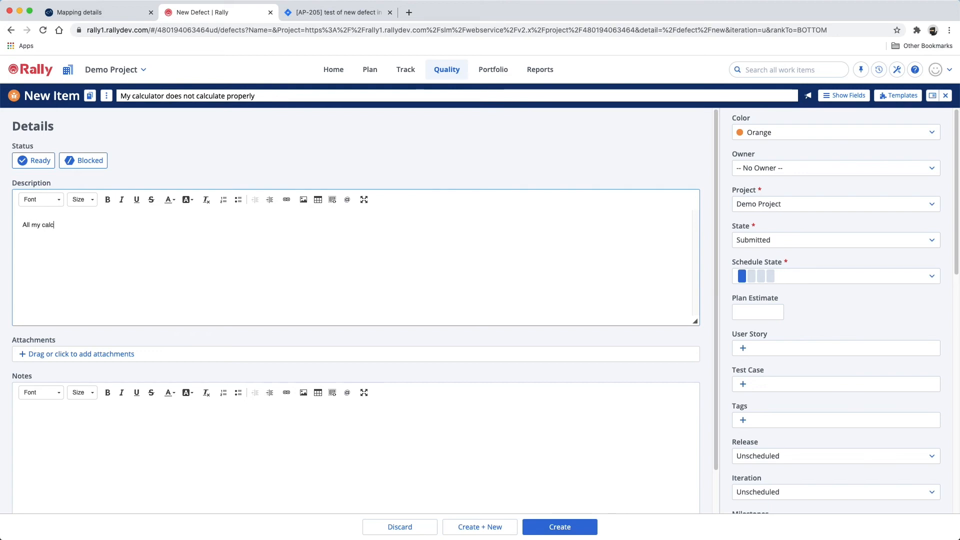
{"action": "type", "text": "ulations are"}
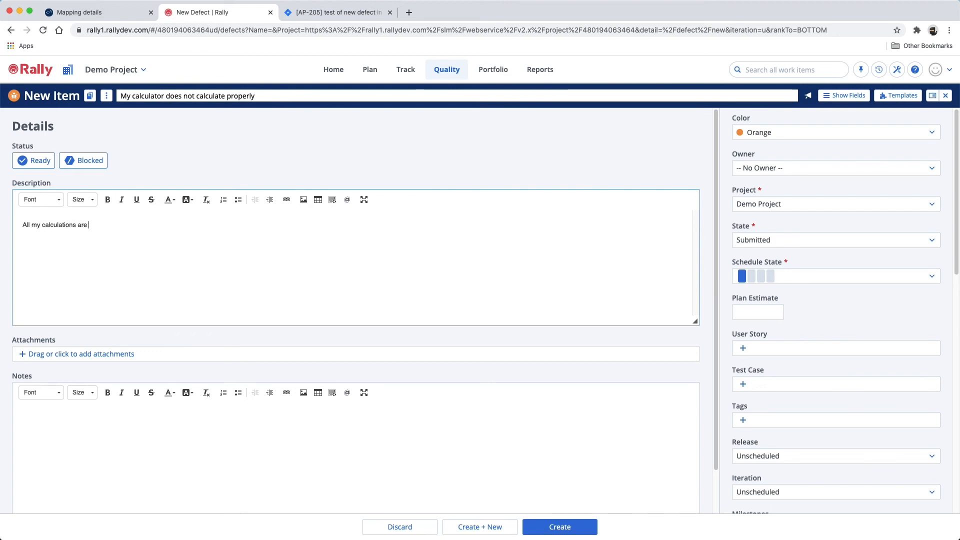
{"action": "type", "text": "off"}
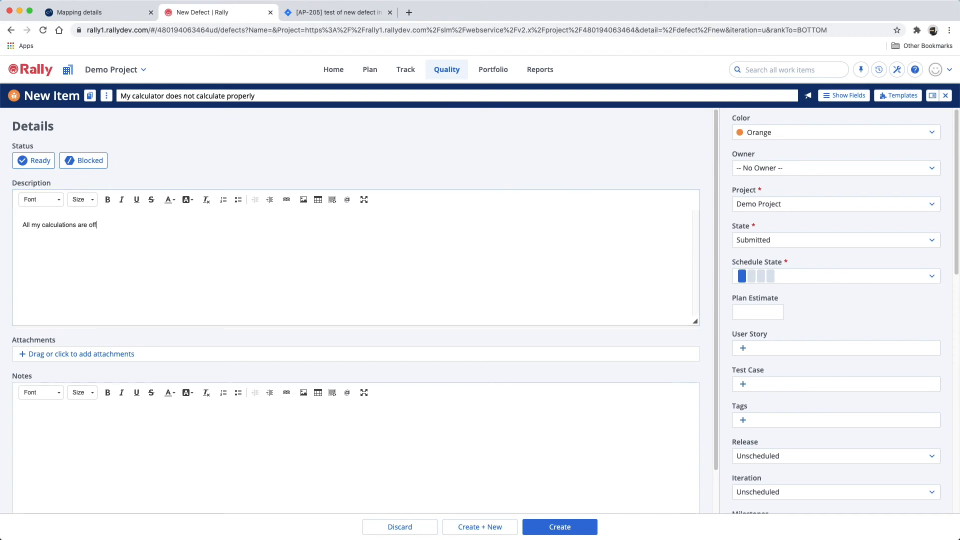
{"action": "left_click", "coordinate": [559, 527]}
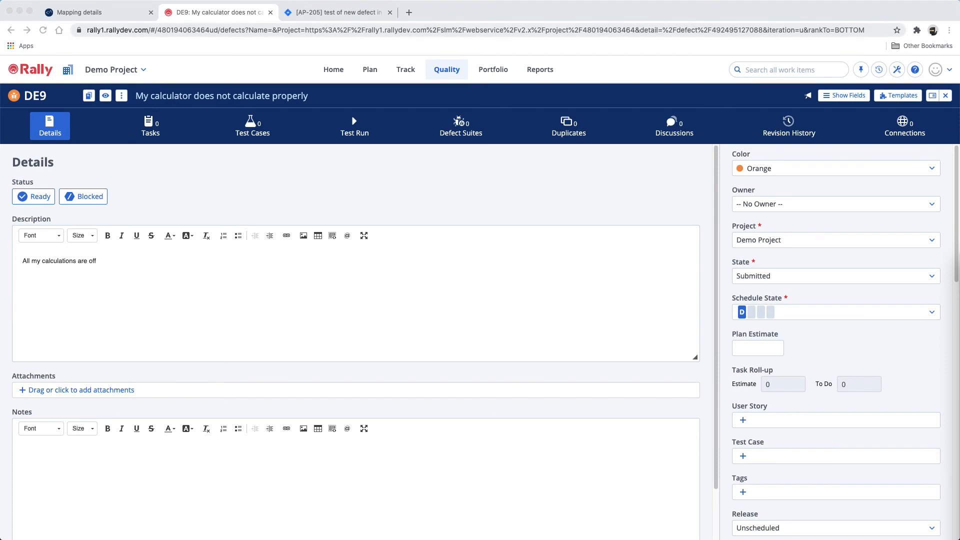
View synced Jira bug AP-207 from the search results, then return to ConnectALL
{"action": "left_click", "coordinate": [335, 12]}
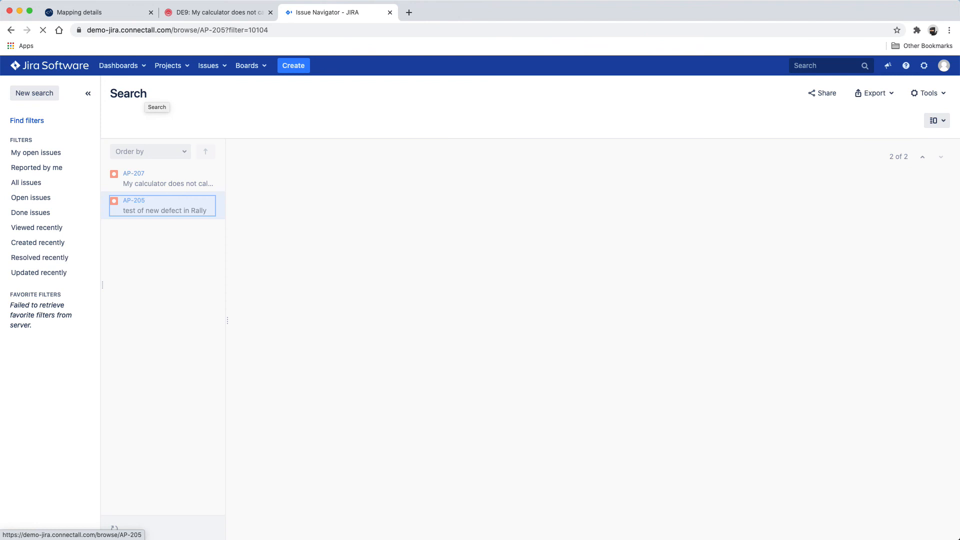
{"action": "left_click", "coordinate": [163, 205]}
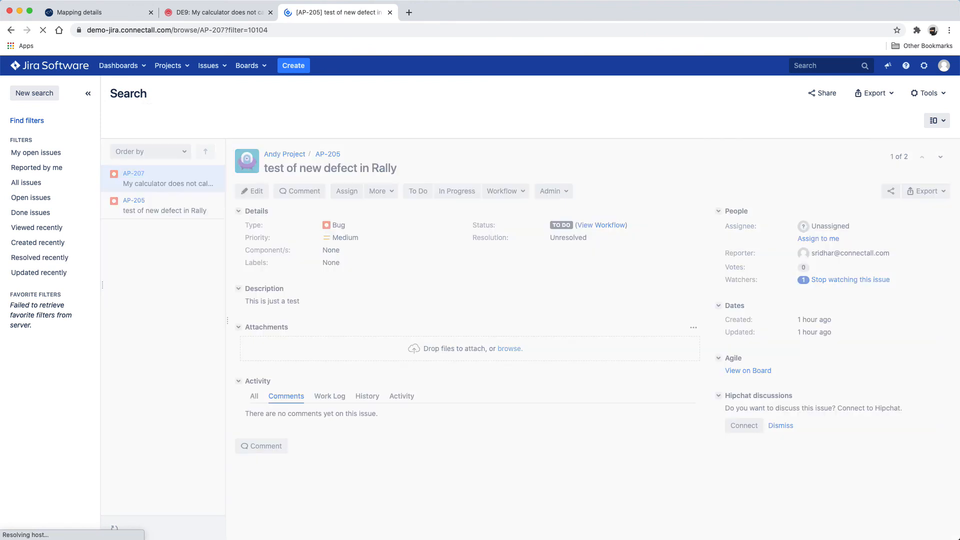
{"action": "left_click", "coordinate": [166, 179]}
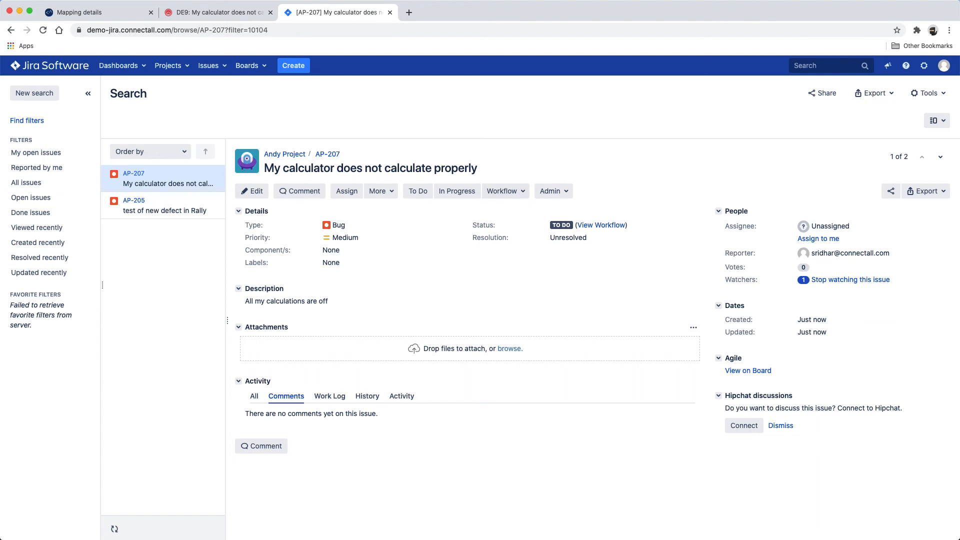
{"action": "mouse_move", "coordinate": [79, 12]}
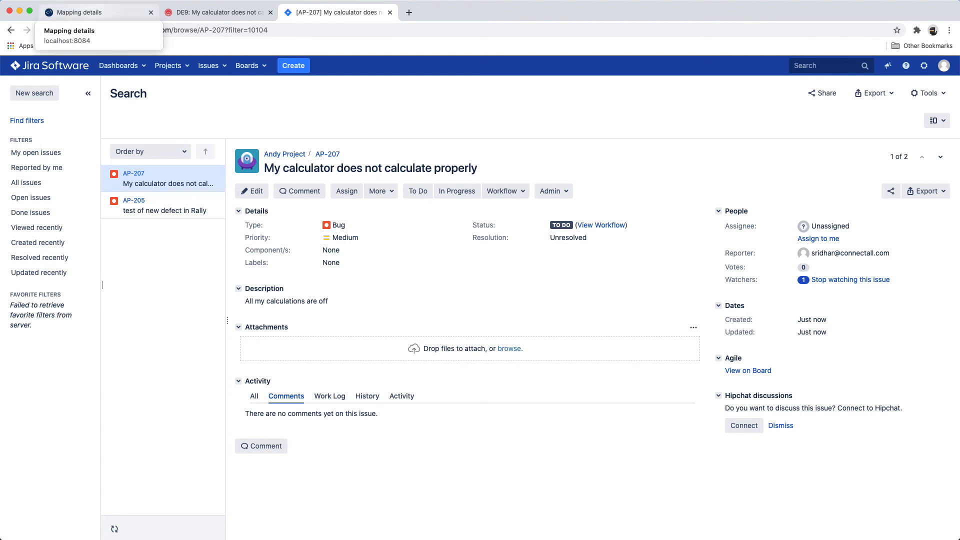
{"action": "left_click", "coordinate": [80, 12]}
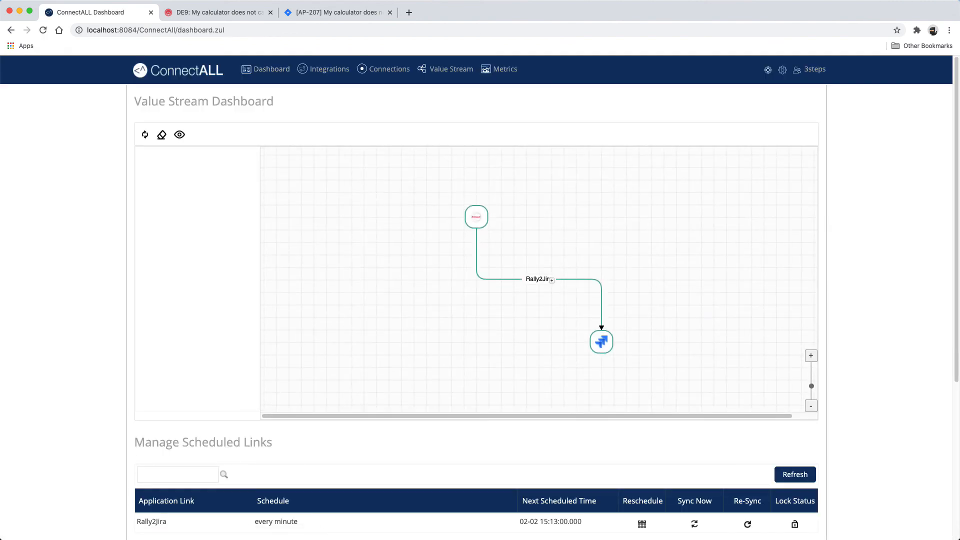
Refresh the Value Stream Dashboard showing Rally2Jira scheduled every minute
{"action": "left_click", "coordinate": [145, 135]}
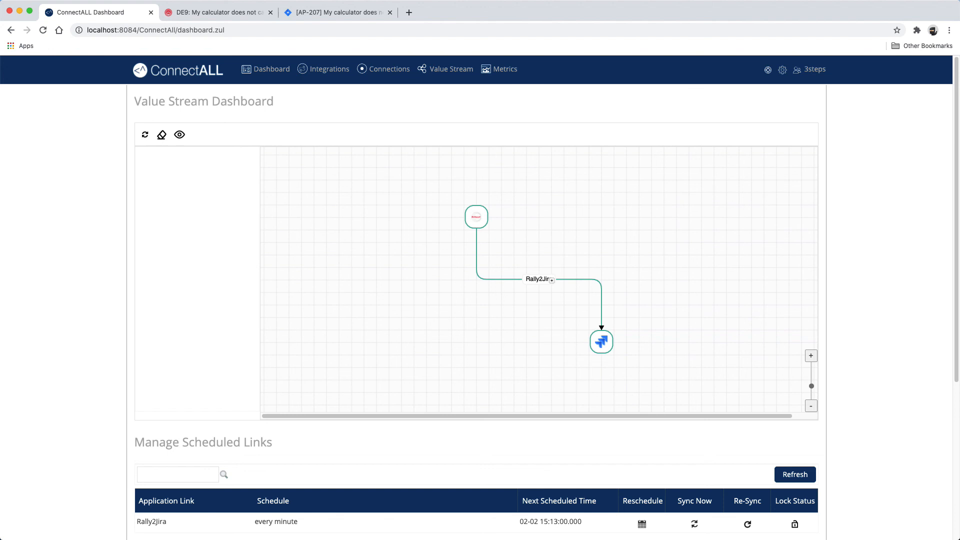